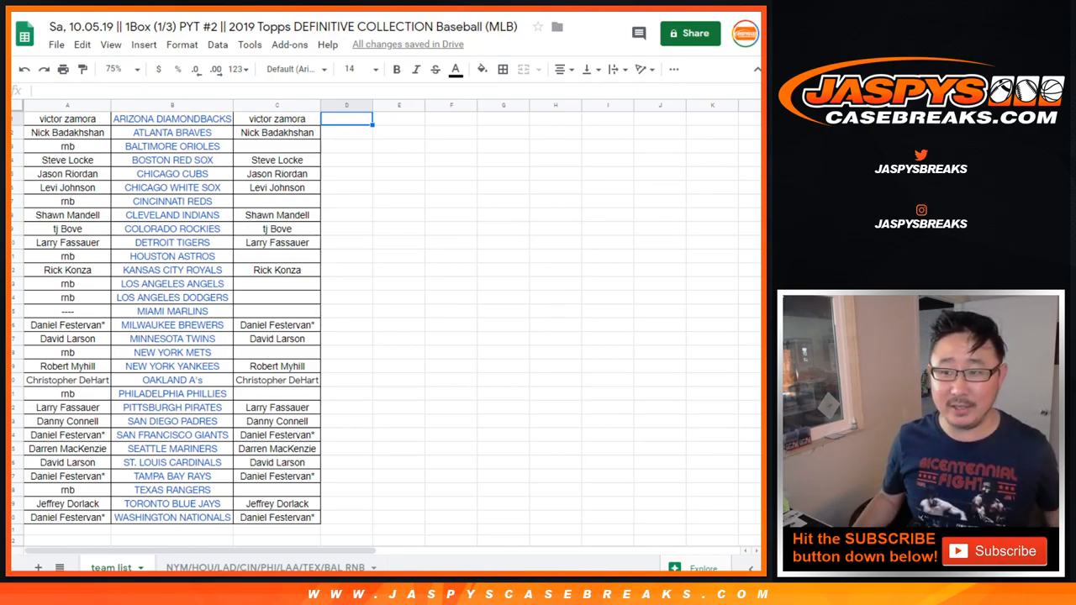
{"action": "left_click", "coordinate": [277, 118]}
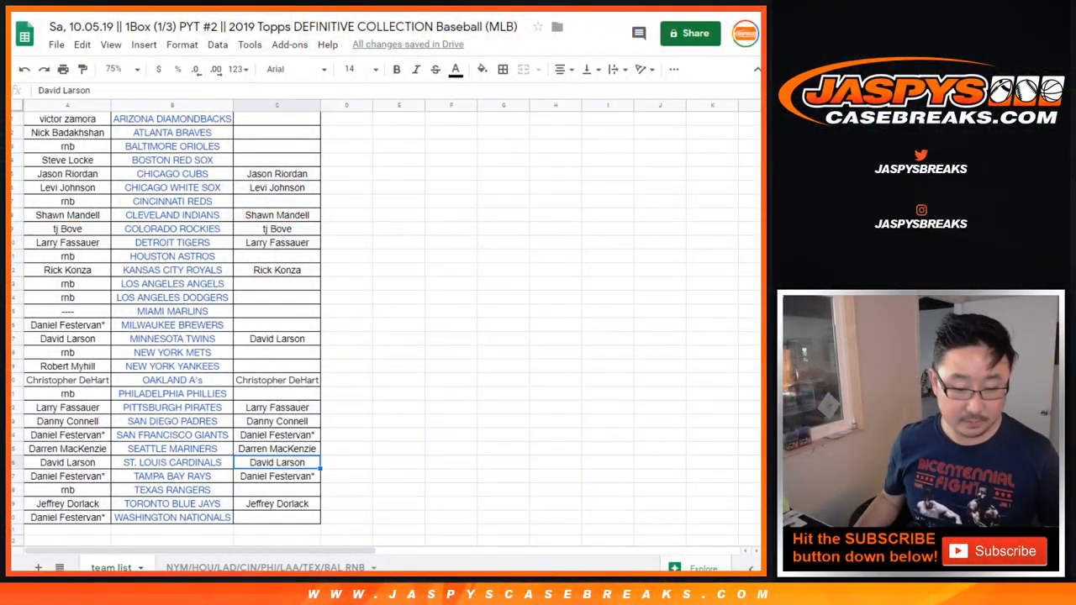
Step: Copy the remaining hitting names from column C for RANDOM.ORG
{"action": "key", "text": "Delete"}
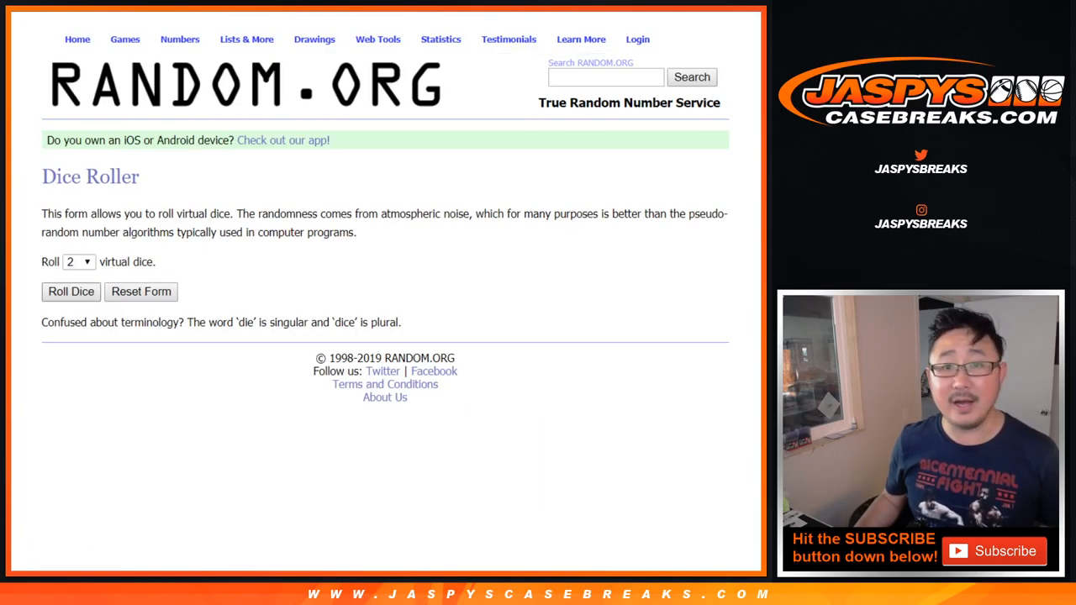
{"action": "left_click", "coordinate": [71, 292]}
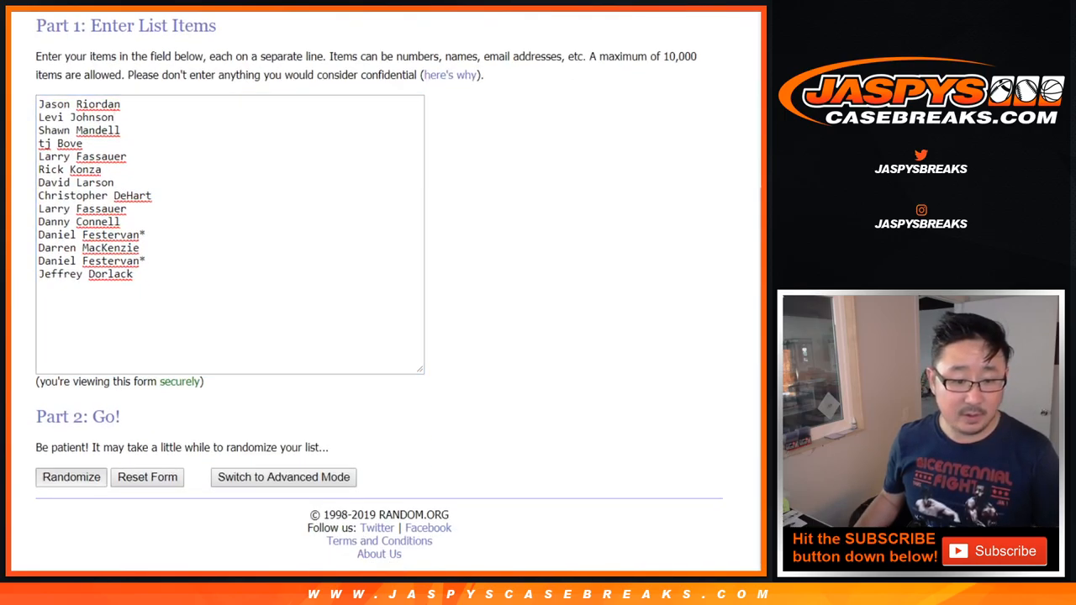
{"action": "left_click", "coordinate": [70, 478]}
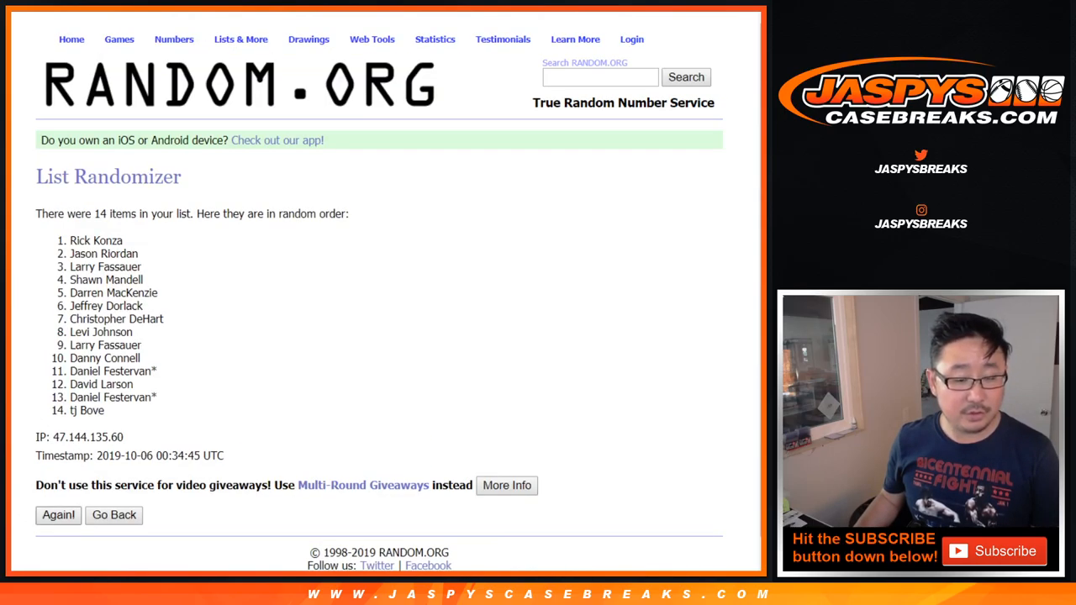
{"action": "left_click", "coordinate": [57, 515]}
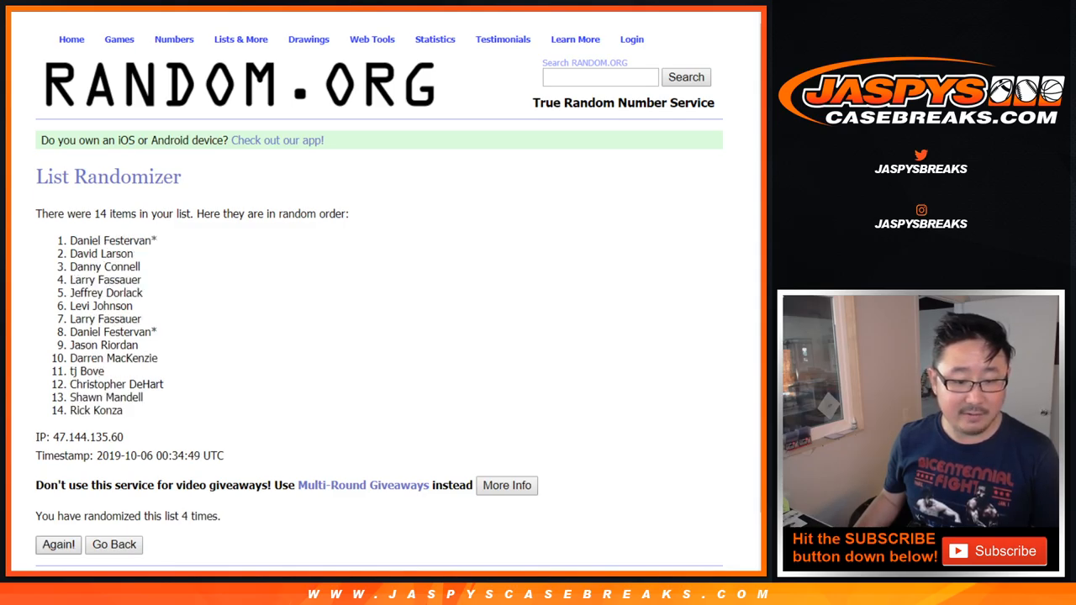
{"action": "left_click", "coordinate": [58, 543]}
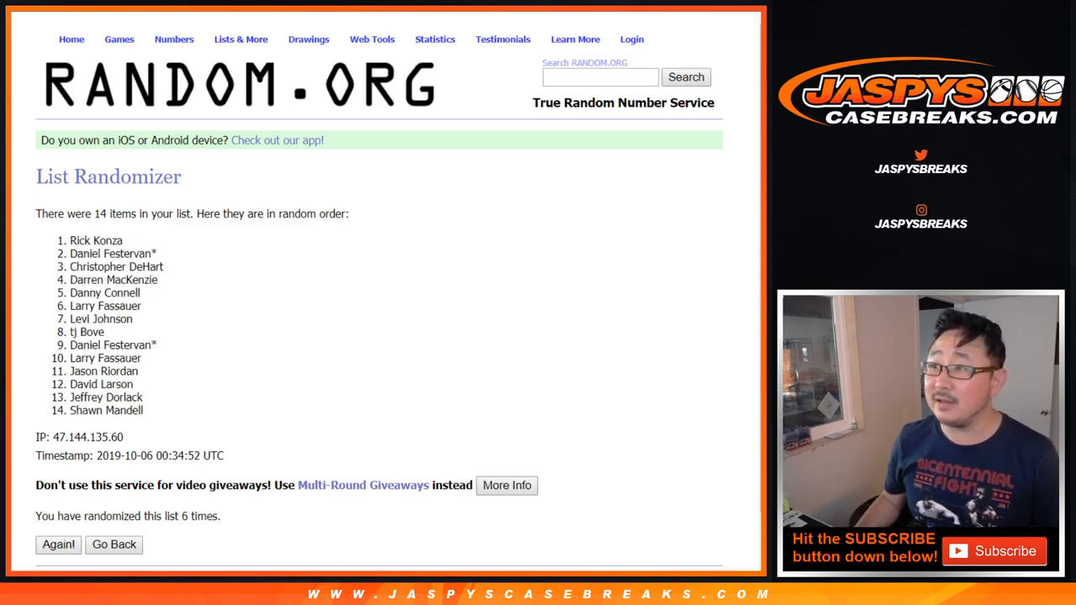
{"action": "scroll", "scroll_direction": "down", "scroll_amount": 3}
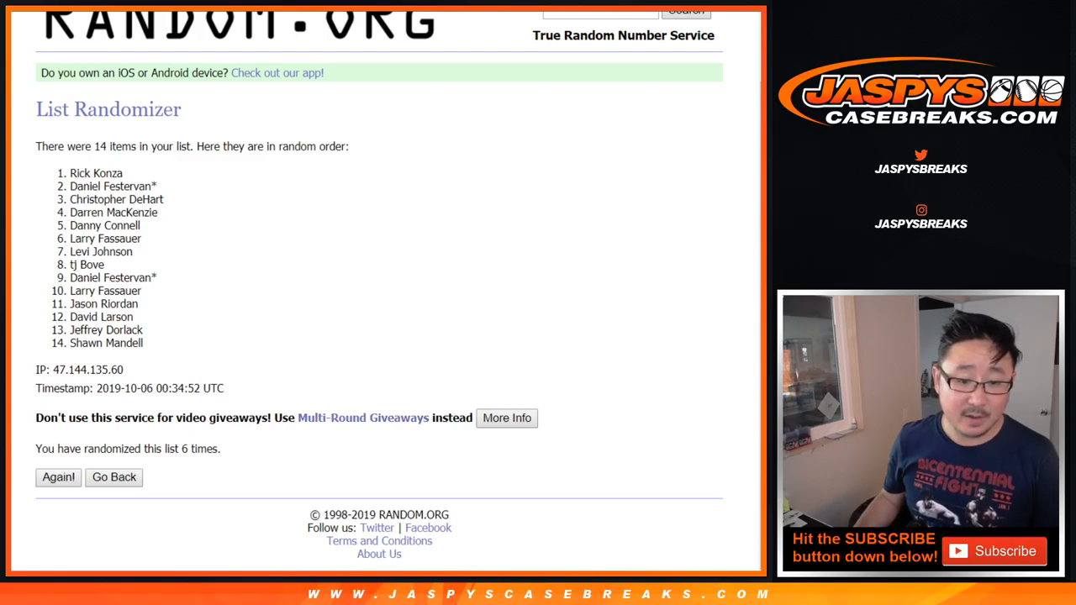